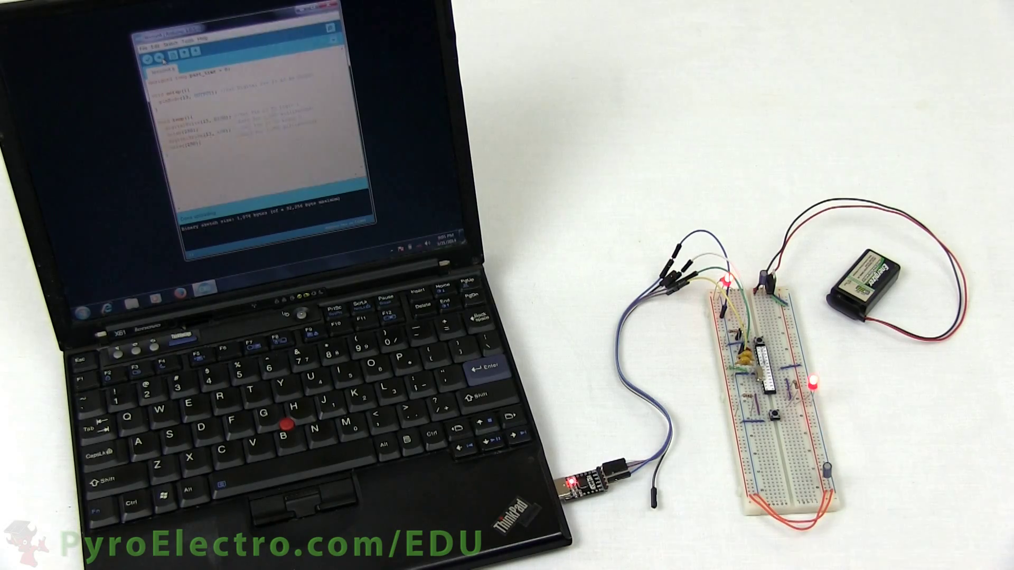
Show the Tools menu listing Board, Serial Port and Programmer options.
{"action": "left_click", "coordinate": [198, 35]}
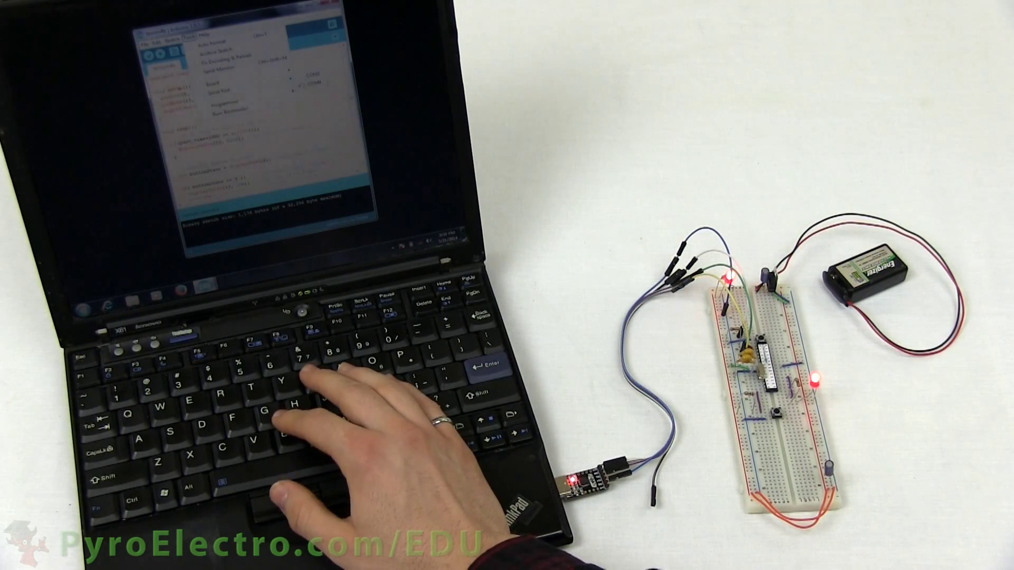